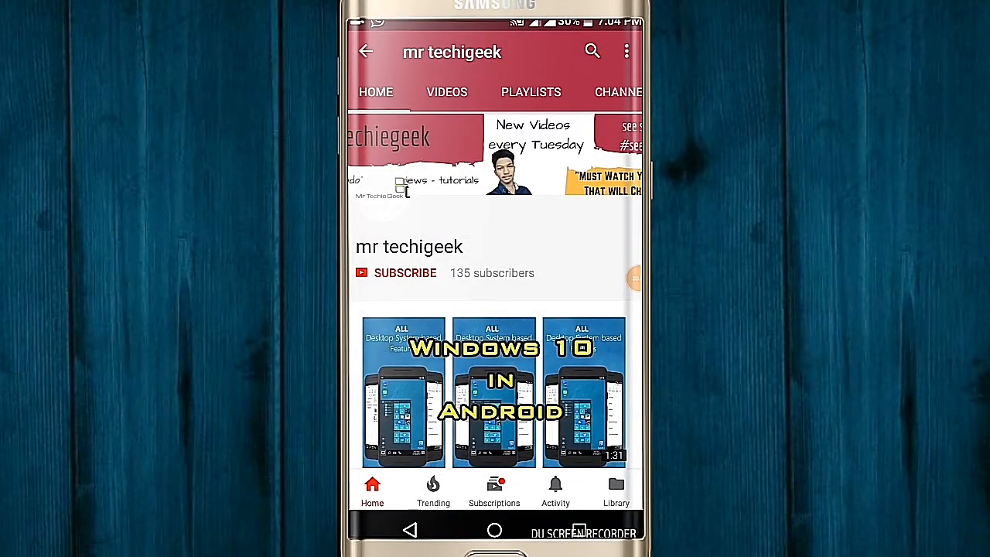
Subscribe to mr techigeek, tap the bell, and dismiss the notifications-off notice
click(406, 272)
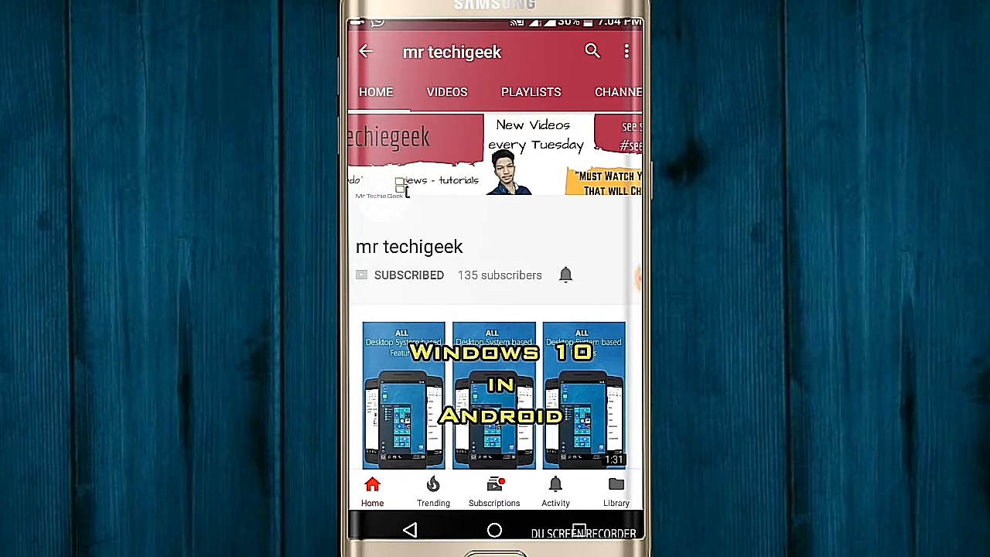
click(565, 274)
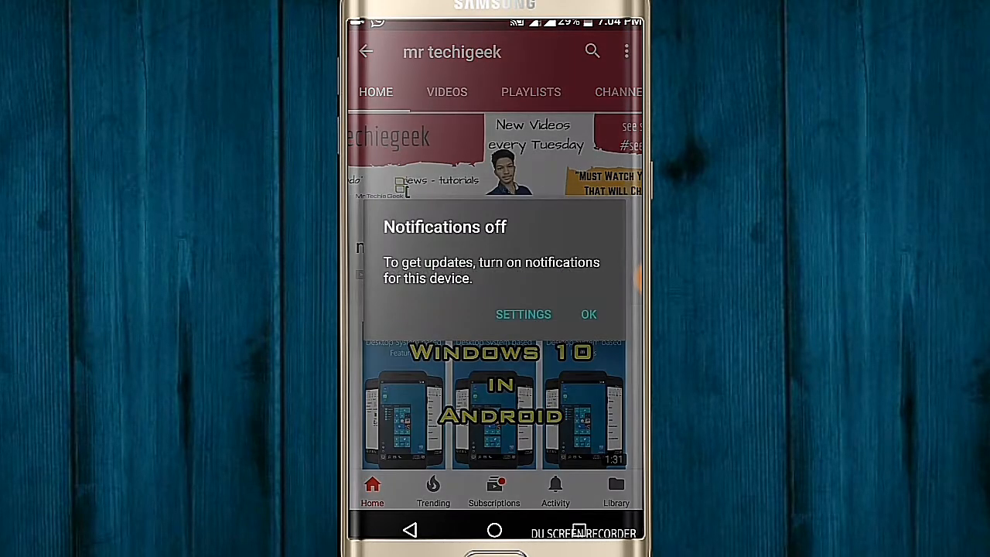
click(588, 314)
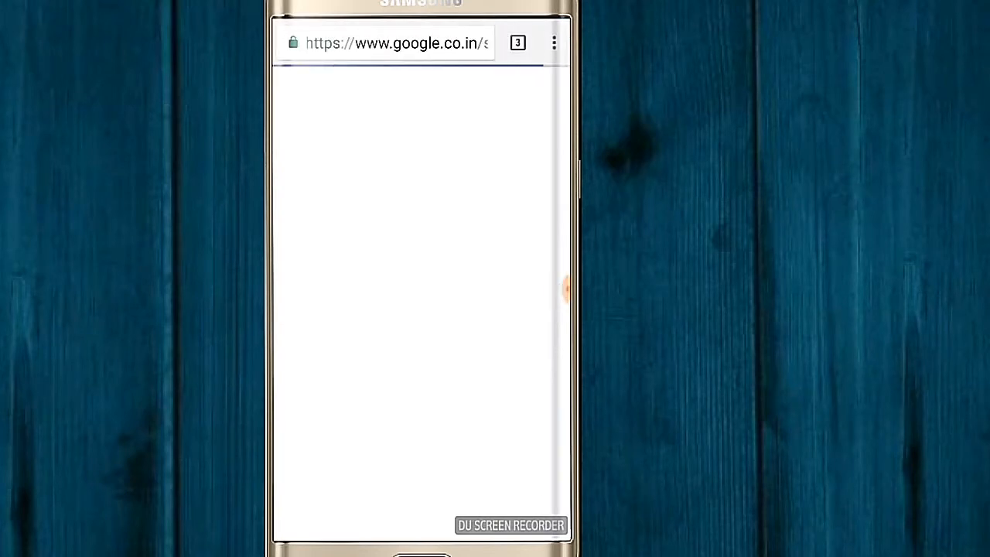
Leave Chrome's Google page and bring up the app drawer
click(517, 42)
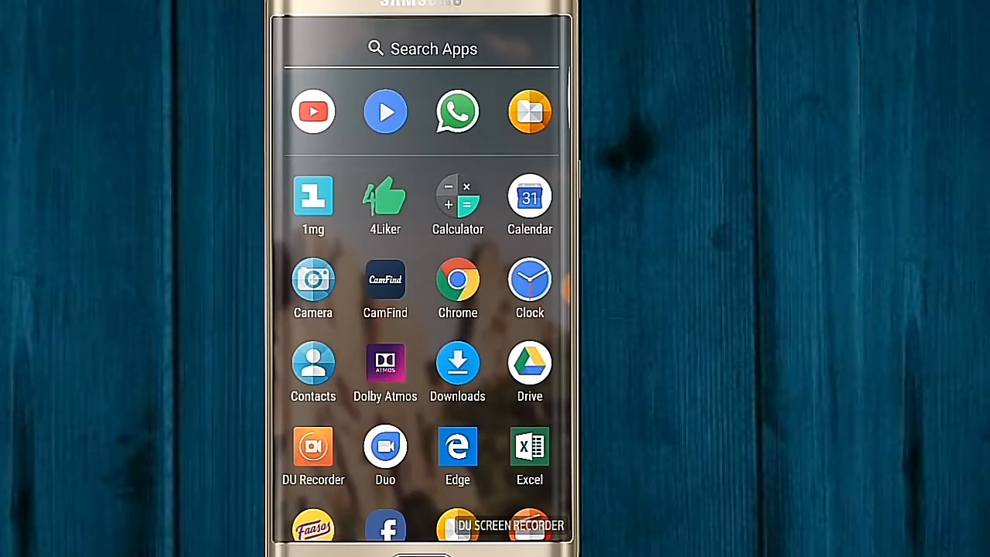
Scroll the app drawer down to the Facebook + icon and launch it
scroll(down, 3)
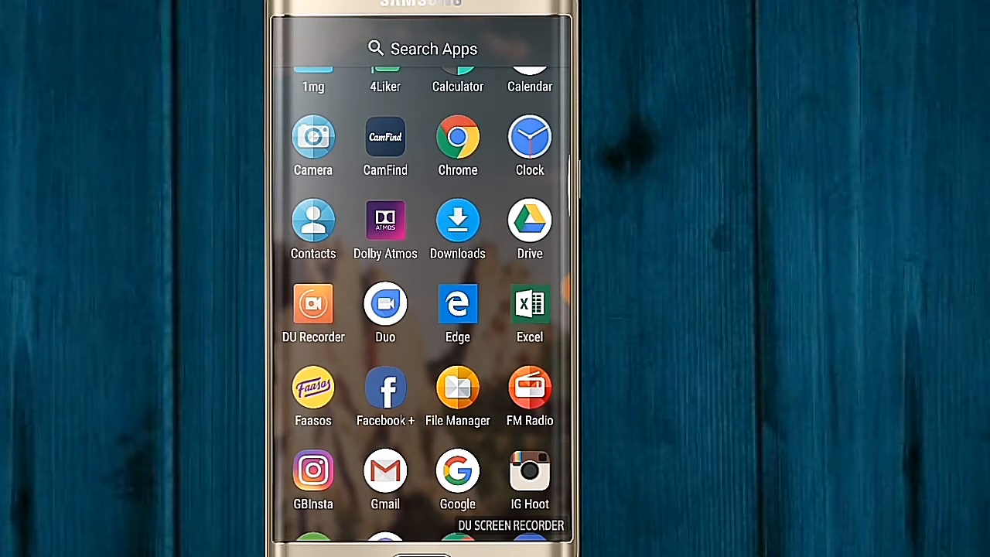
click(385, 388)
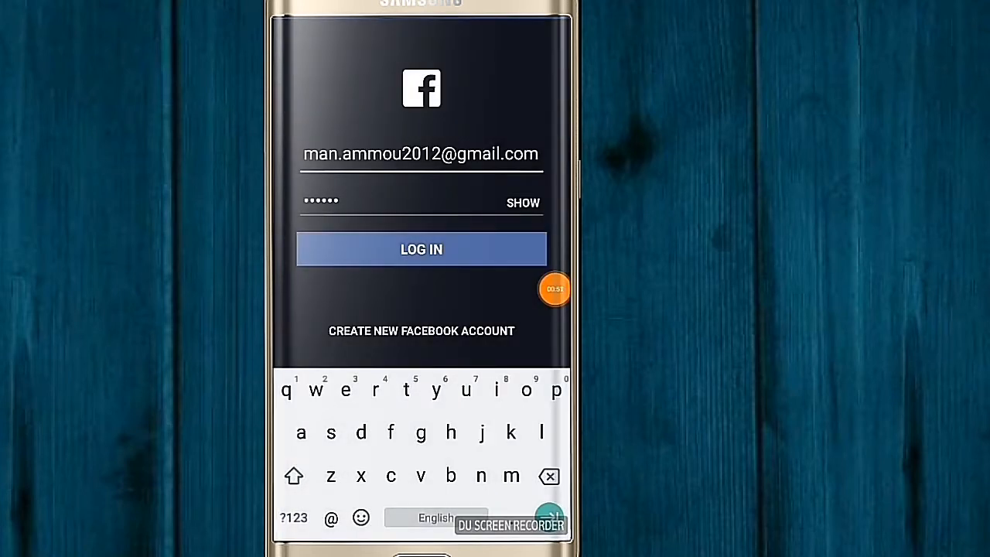
Submit the filled-in email and password to reach the news feed
click(421, 249)
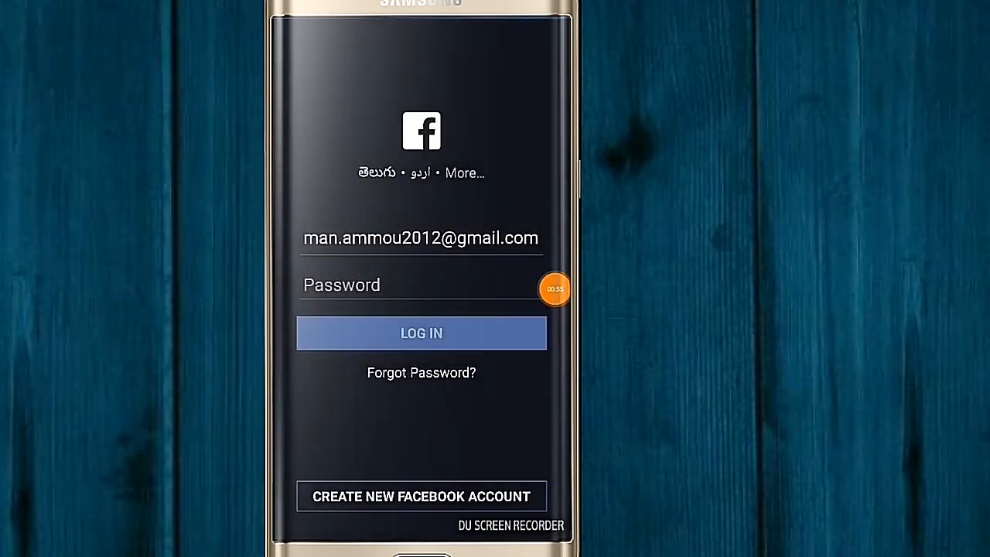
click(421, 332)
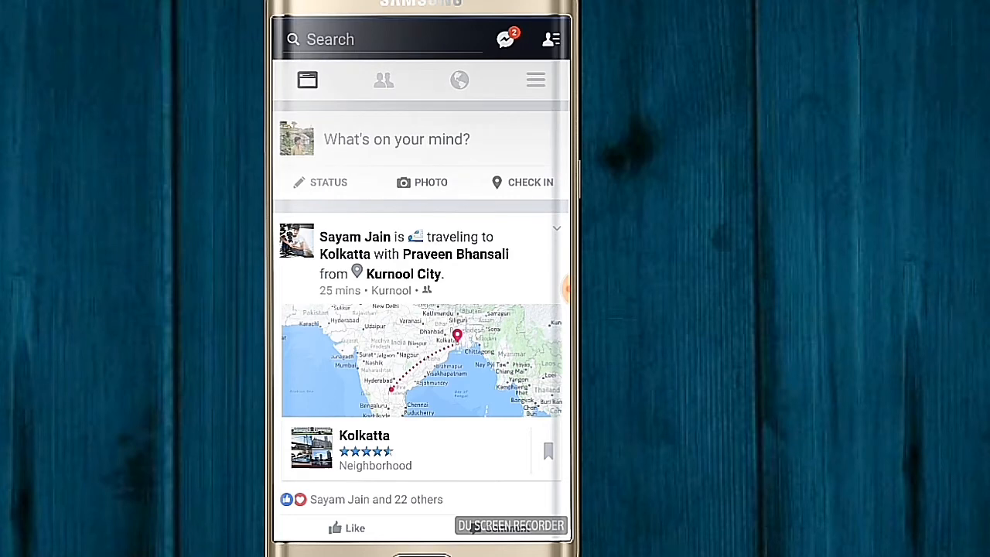
View notifications, check unread Messenger messages, then show the hamburger shortcuts menu
click(459, 79)
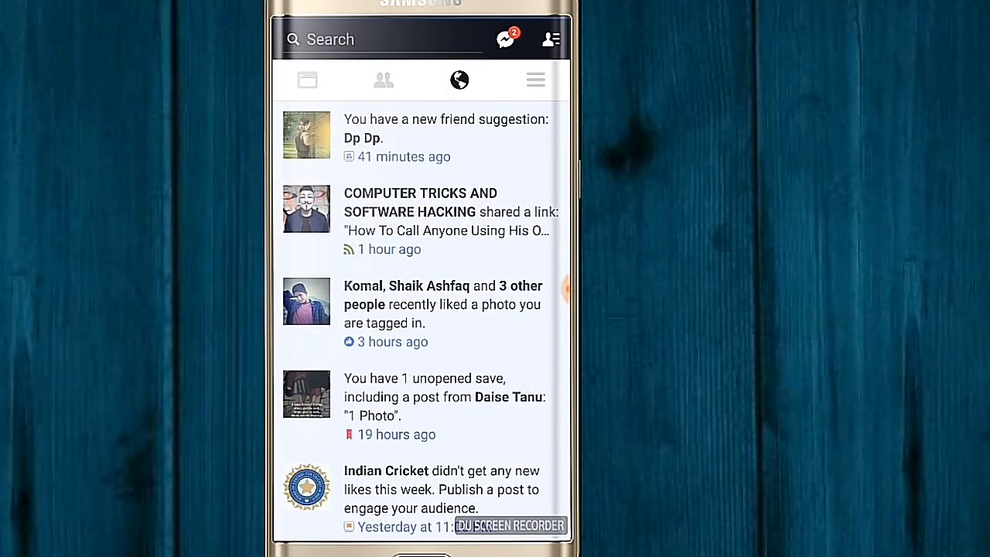
click(504, 40)
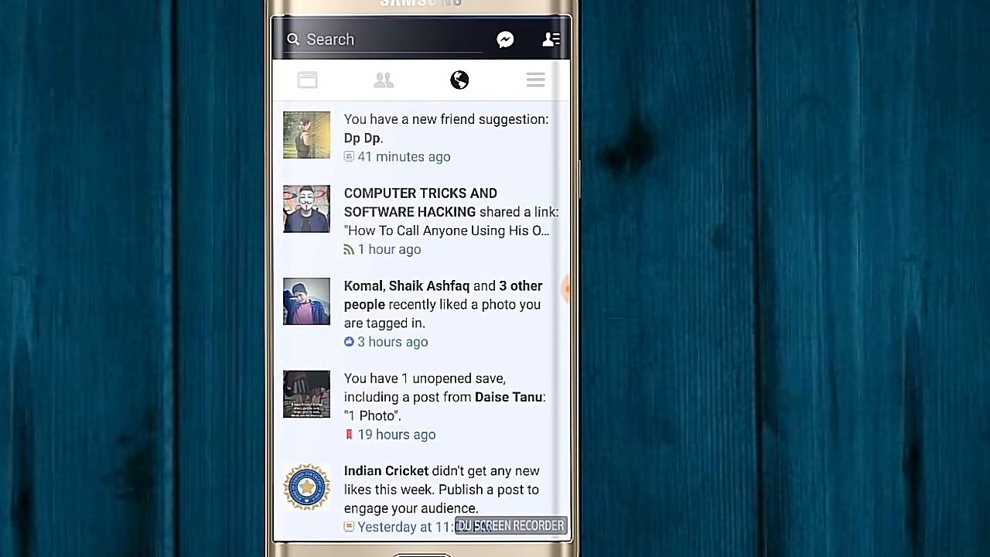
click(535, 79)
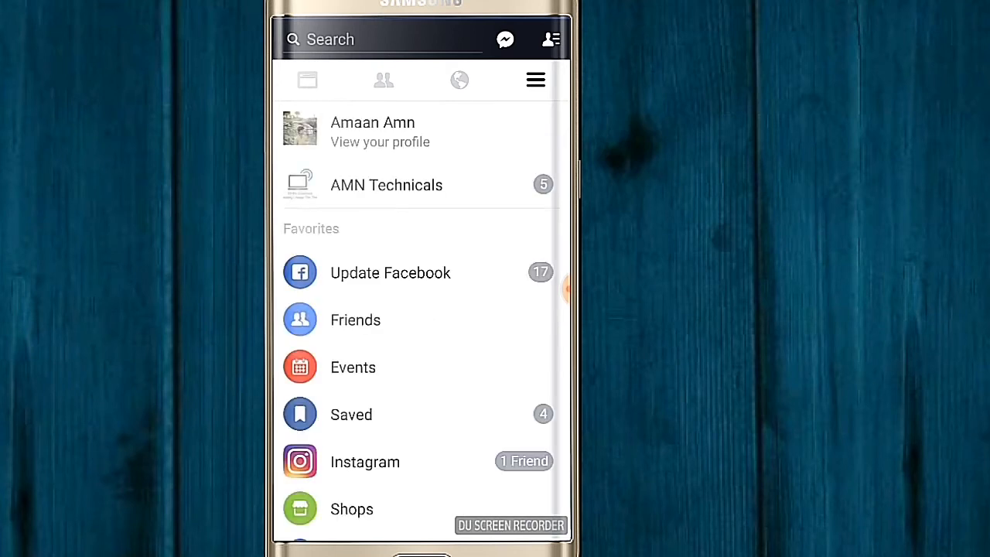
Scroll through groups, pages, apps and settings, then return to notifications
scroll(down, 3)
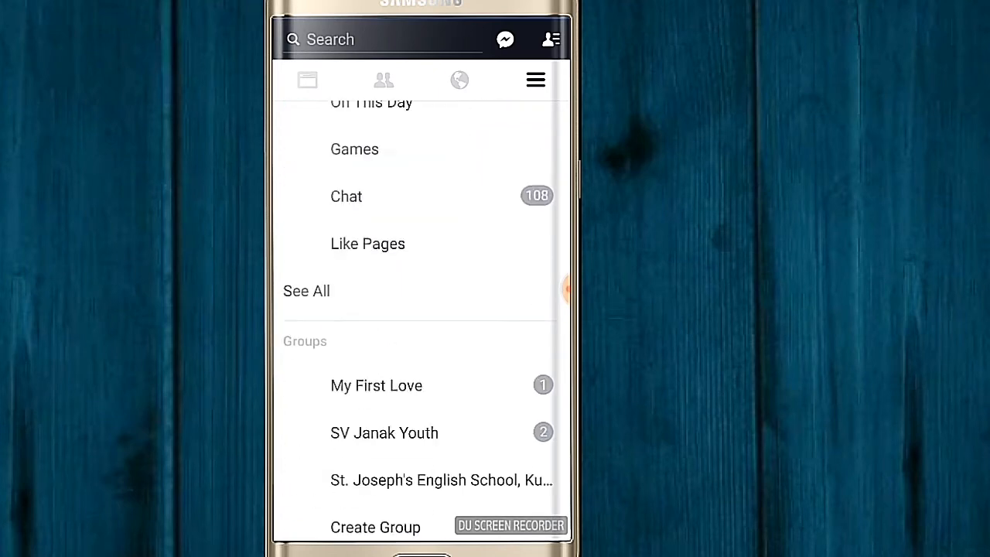
scroll(down, 3)
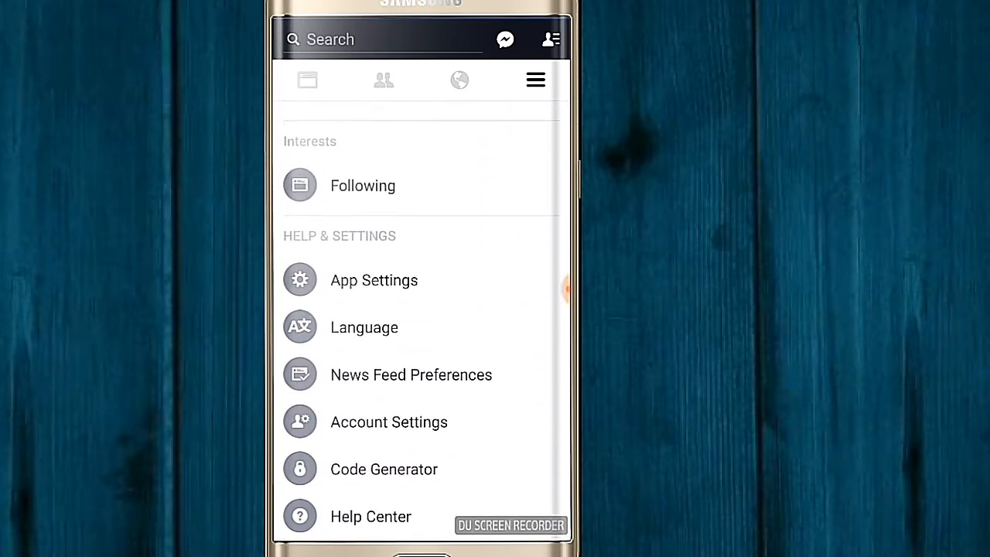
scroll(up, 3)
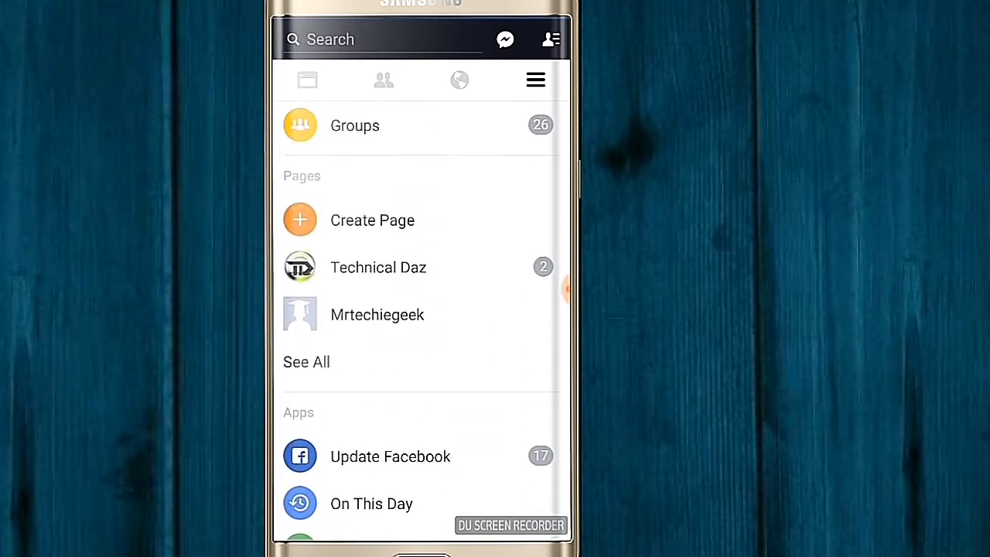
scroll(up, 3)
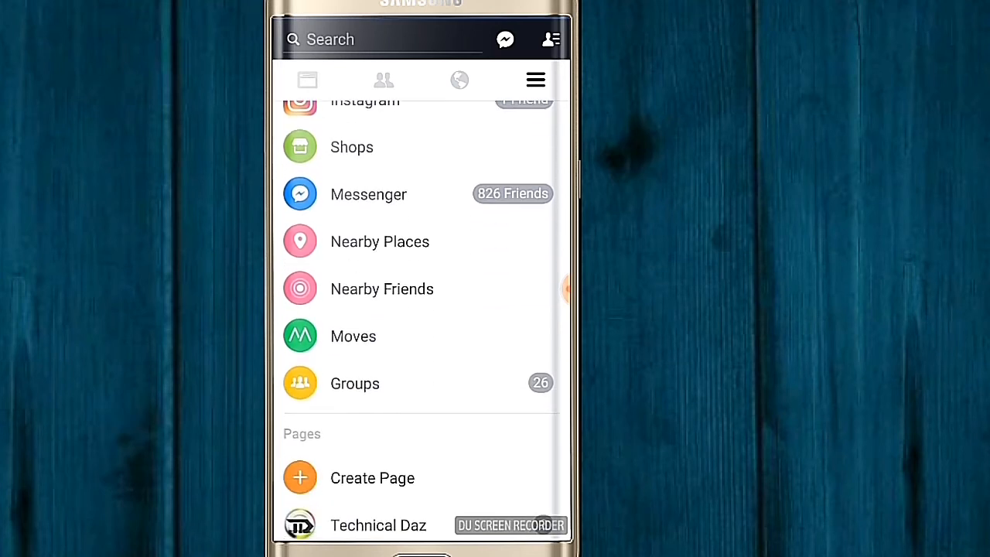
click(459, 80)
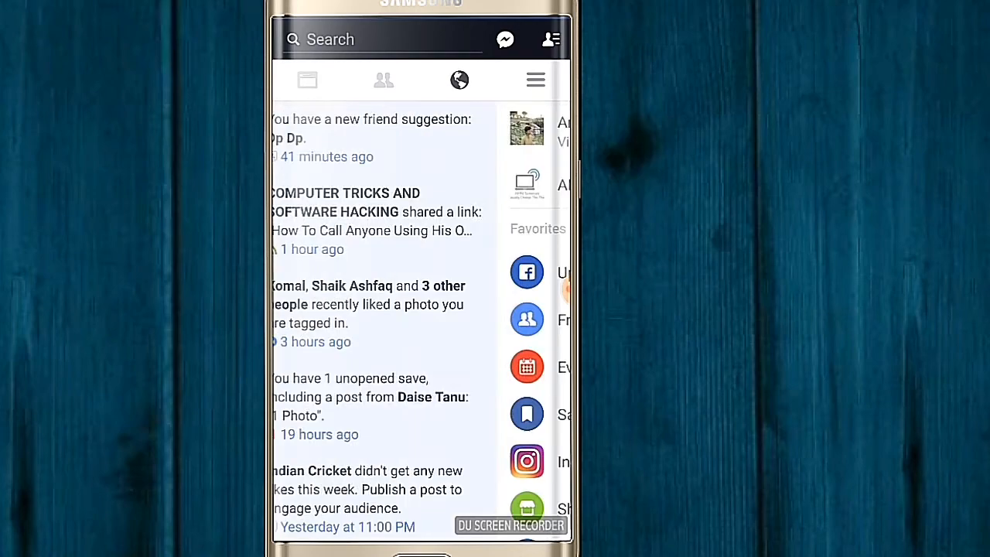
Go back to the News Feed and like the Kolkatta travel post
click(307, 79)
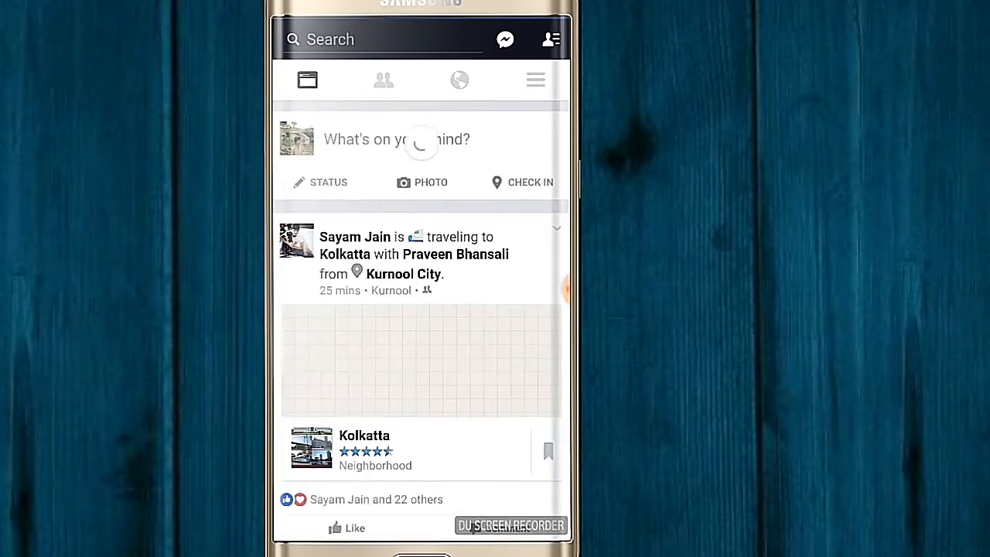
click(347, 527)
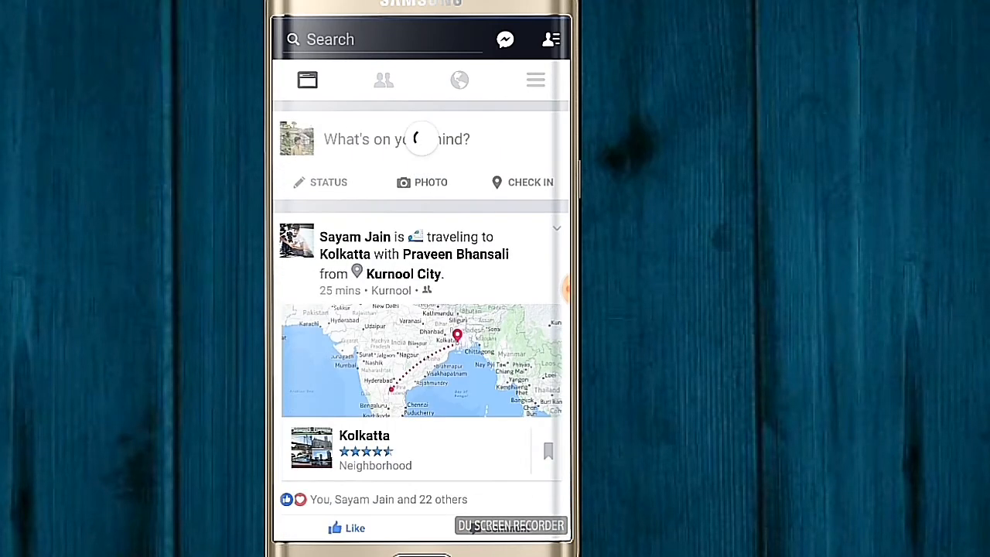